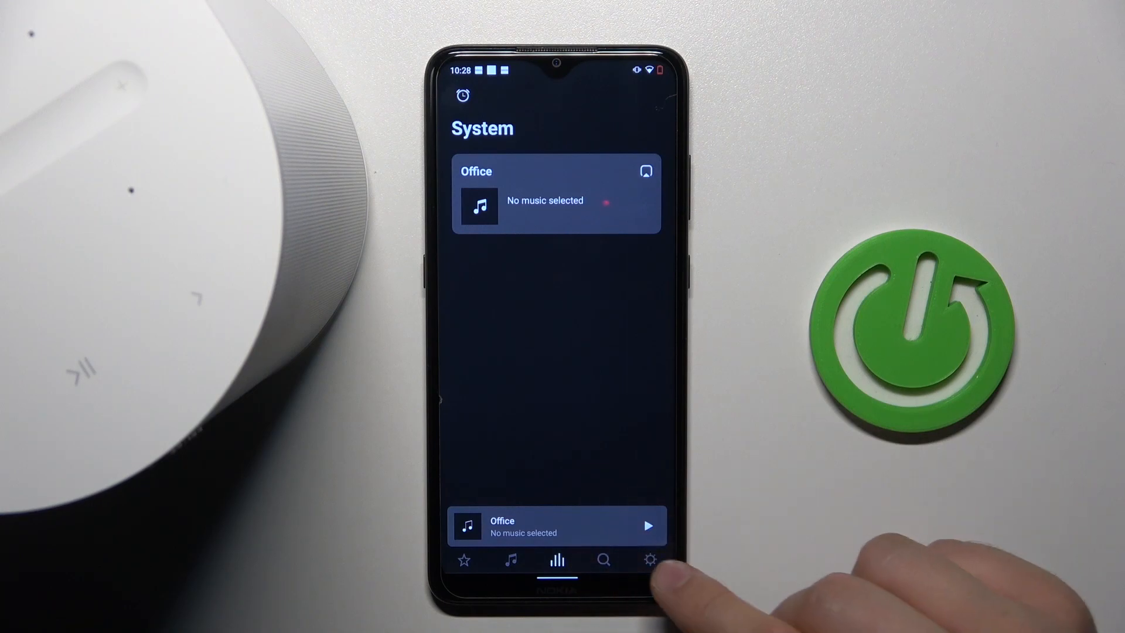
- Go through Settings and Services & Voice to the add-services list and choose YouTube Music
click(649, 560)
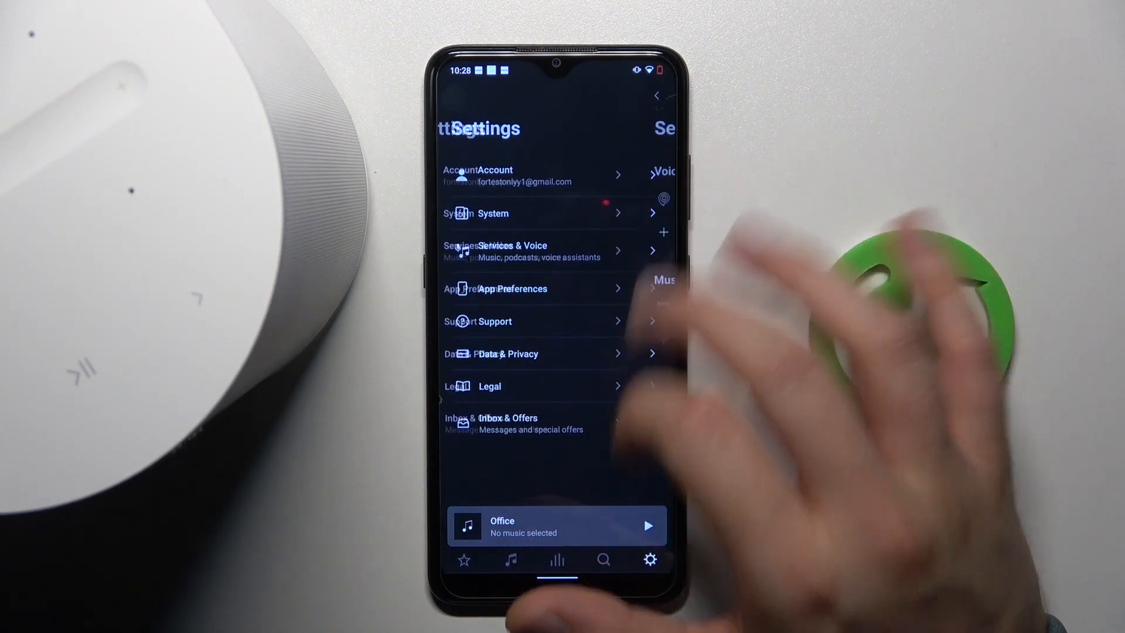
click(512, 251)
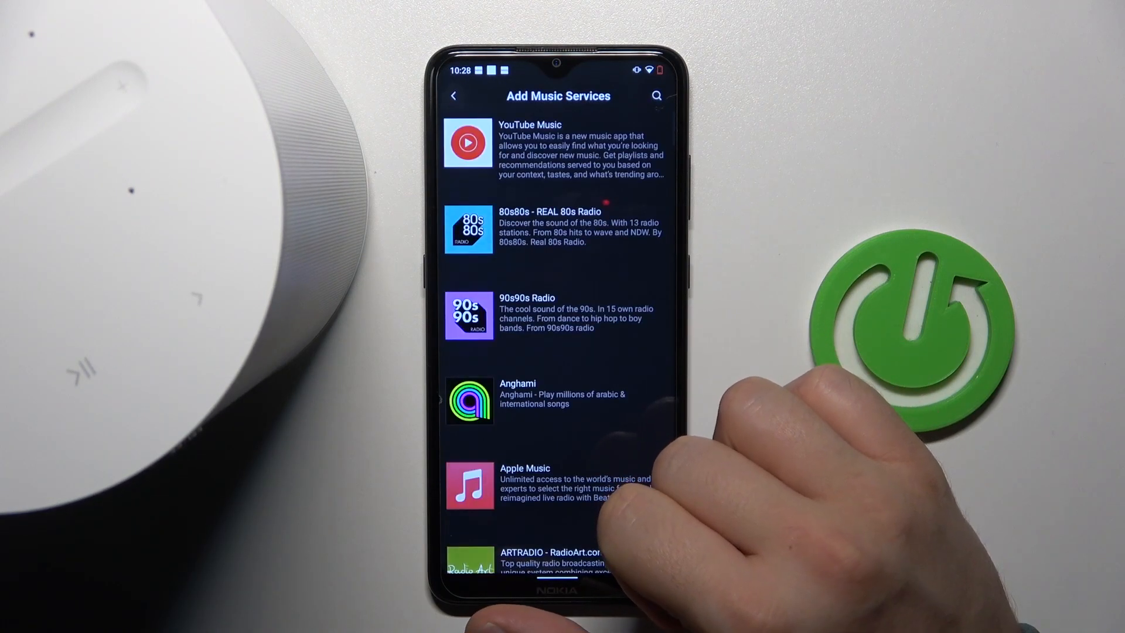
scroll(down, 3)
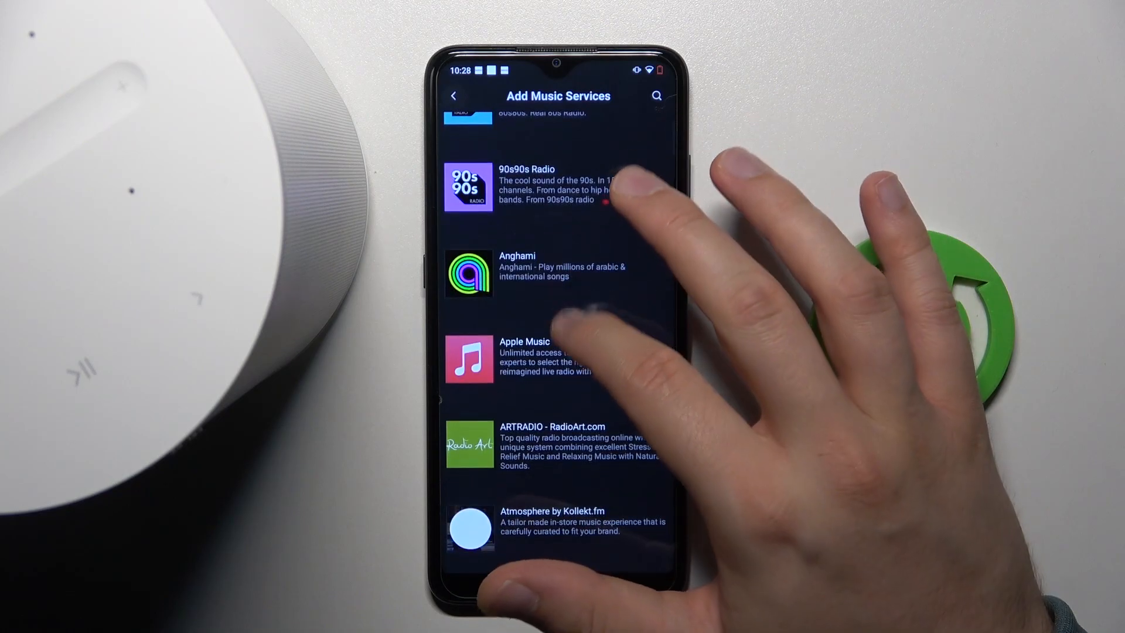
scroll(down, 3)
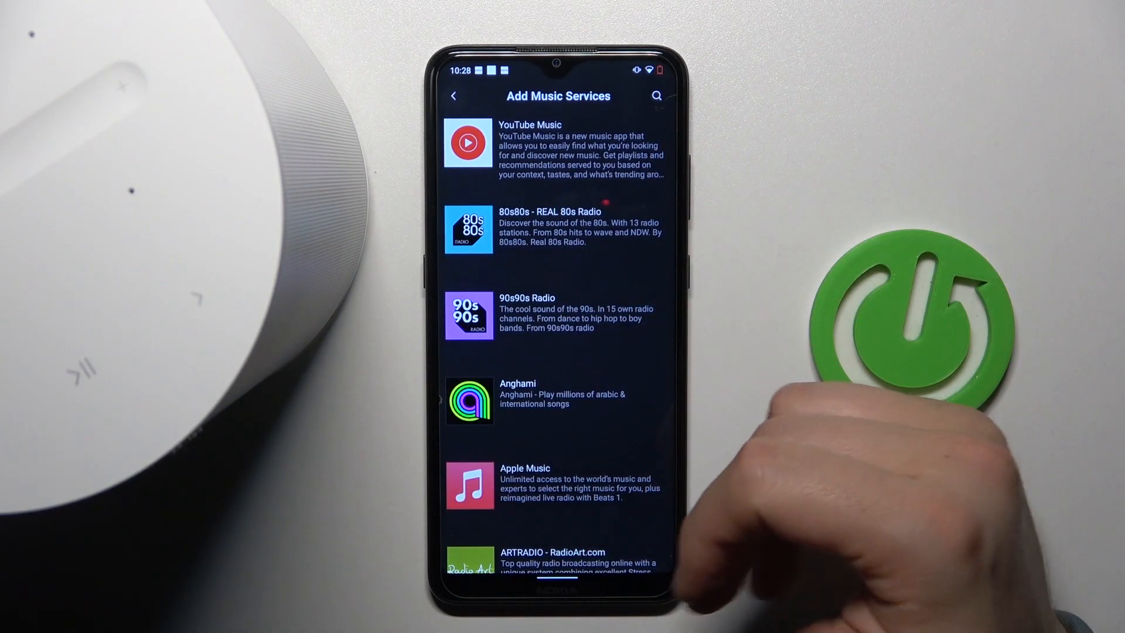
click(555, 143)
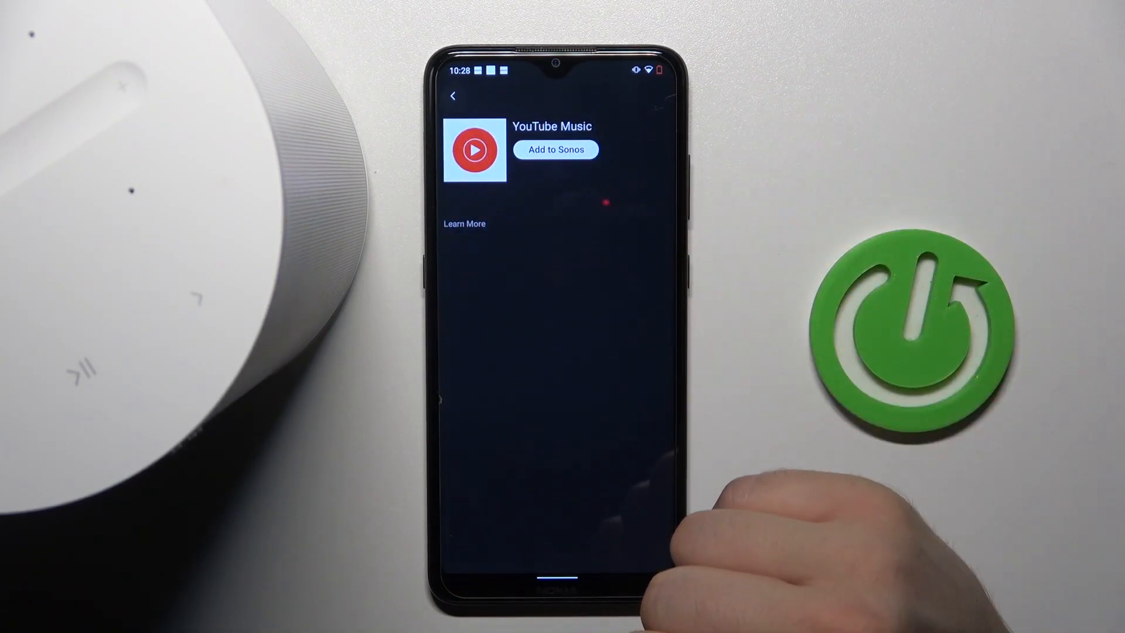
click(555, 149)
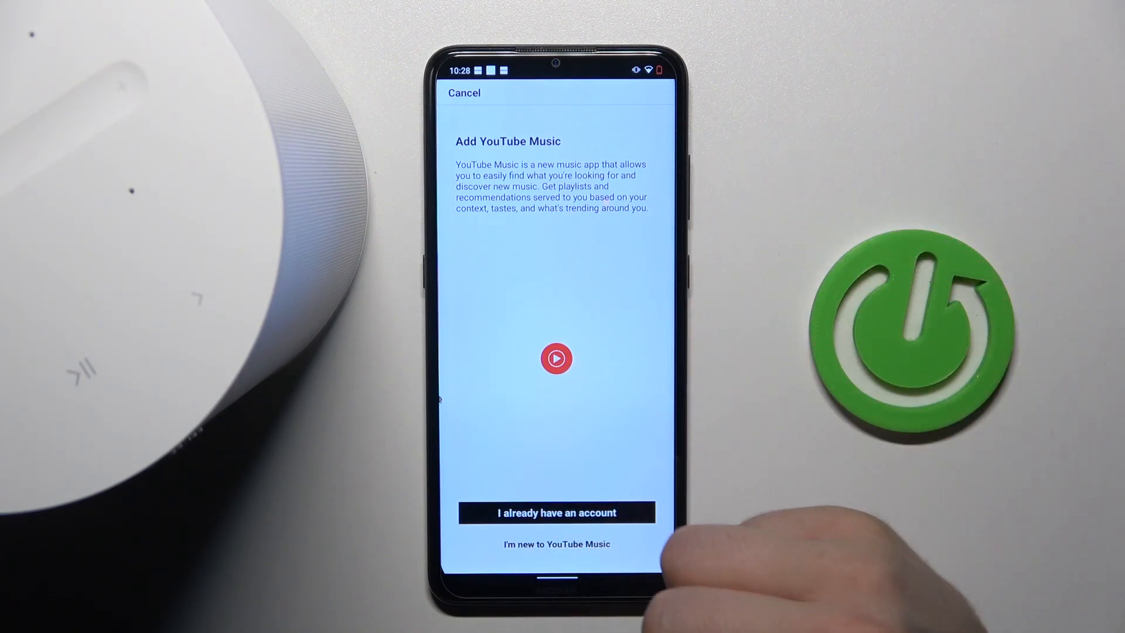
- Choose to link an existing YouTube Music account and authorize, producing code LFDG-ZWMX and Google's page
click(555, 512)
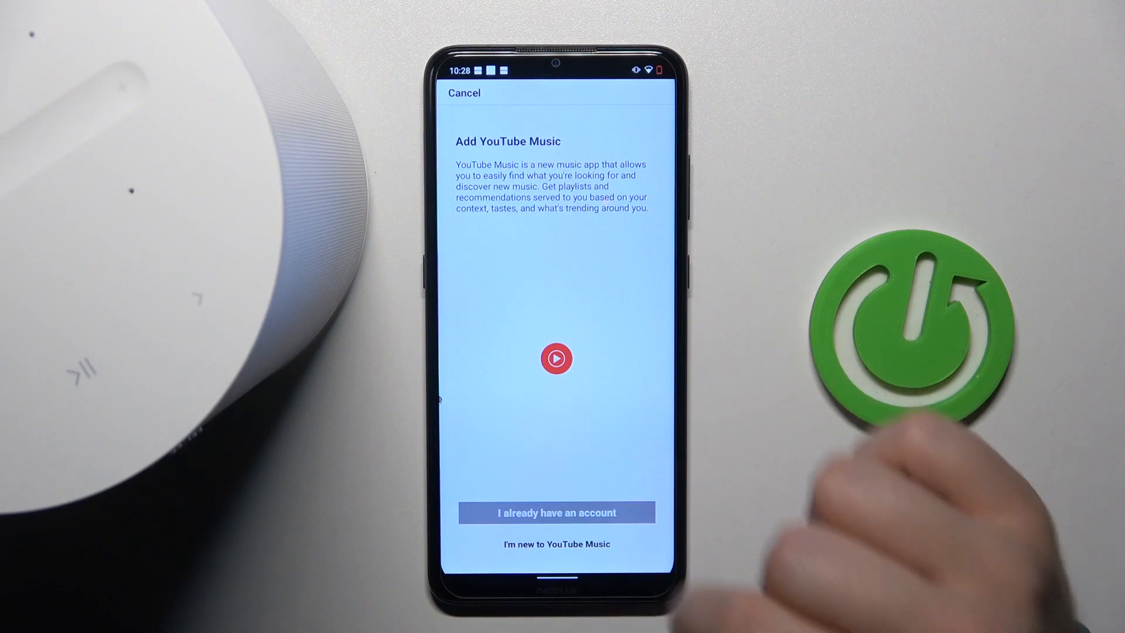
click(556, 512)
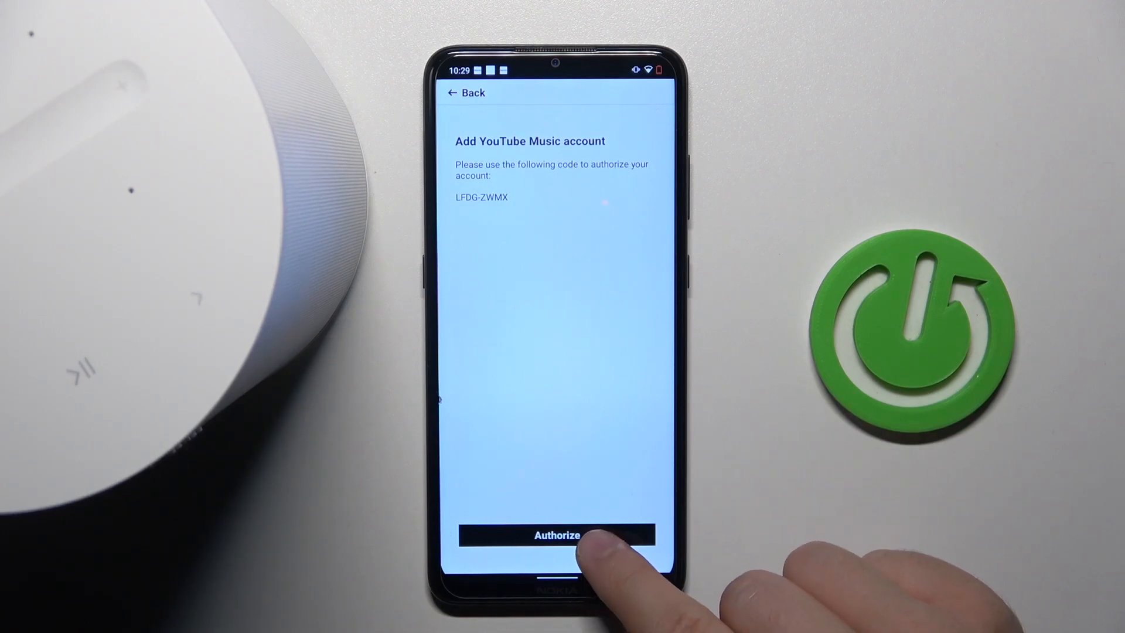
click(555, 534)
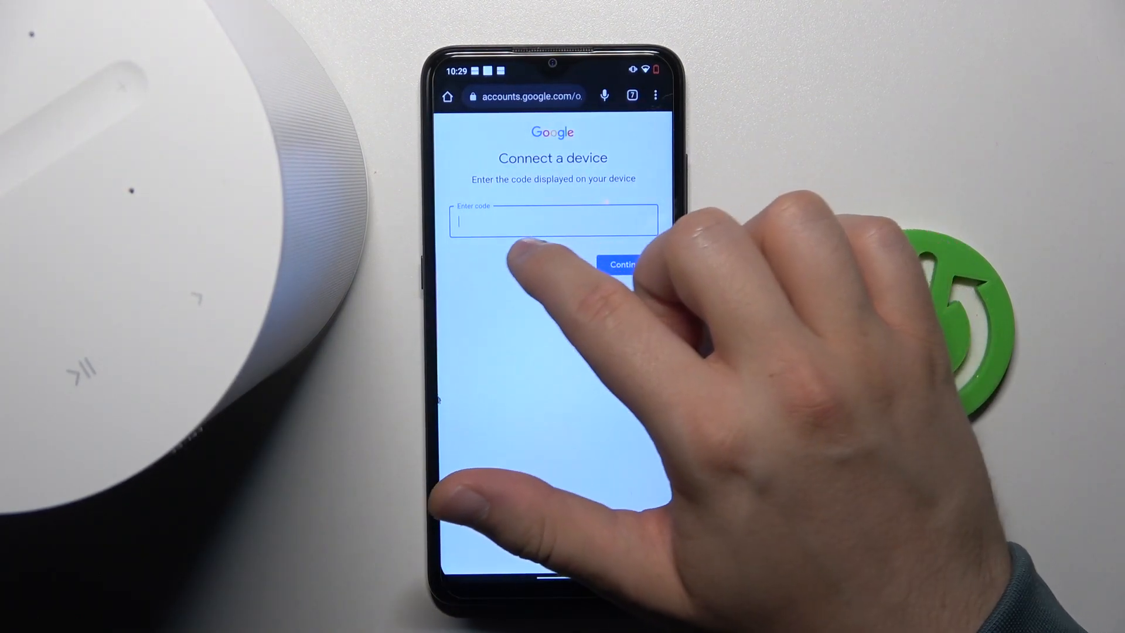
click(552, 222)
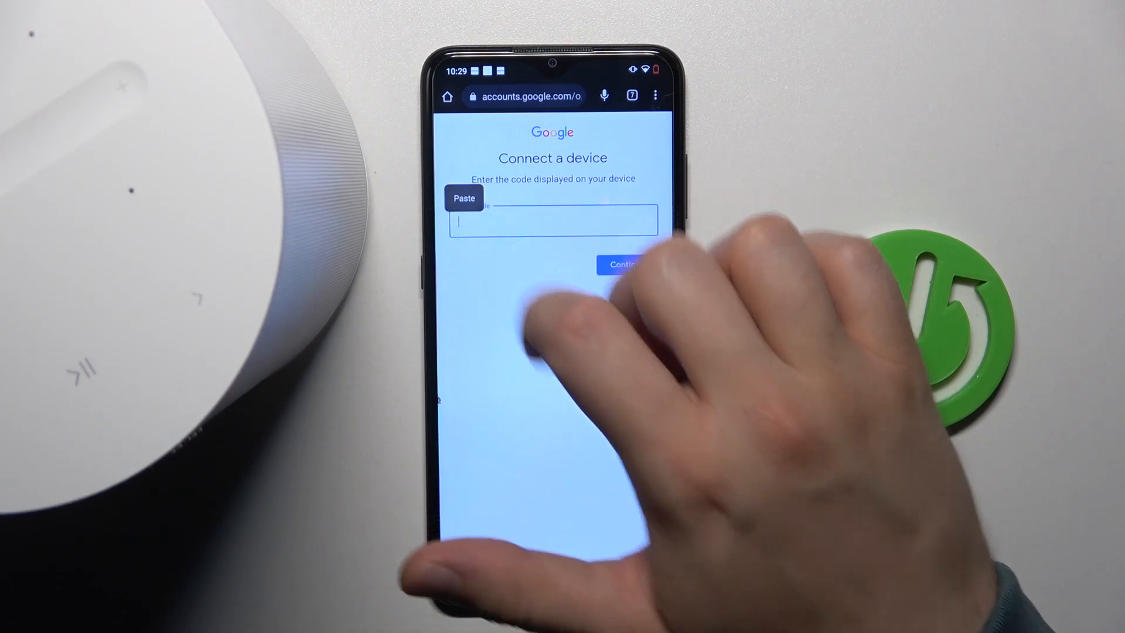
click(464, 197)
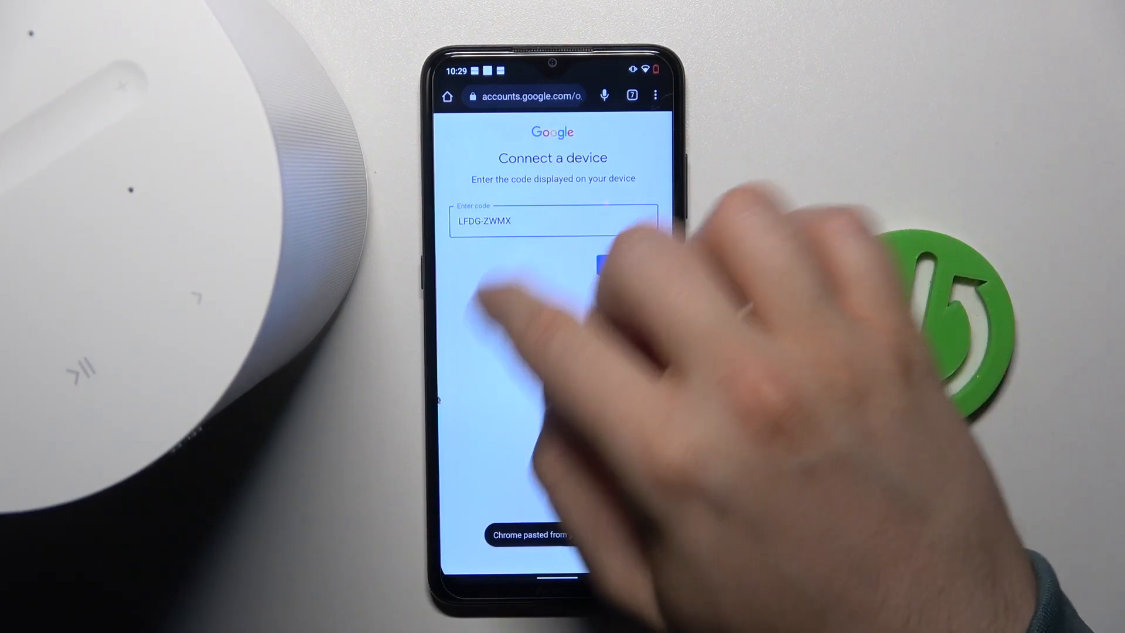
click(605, 263)
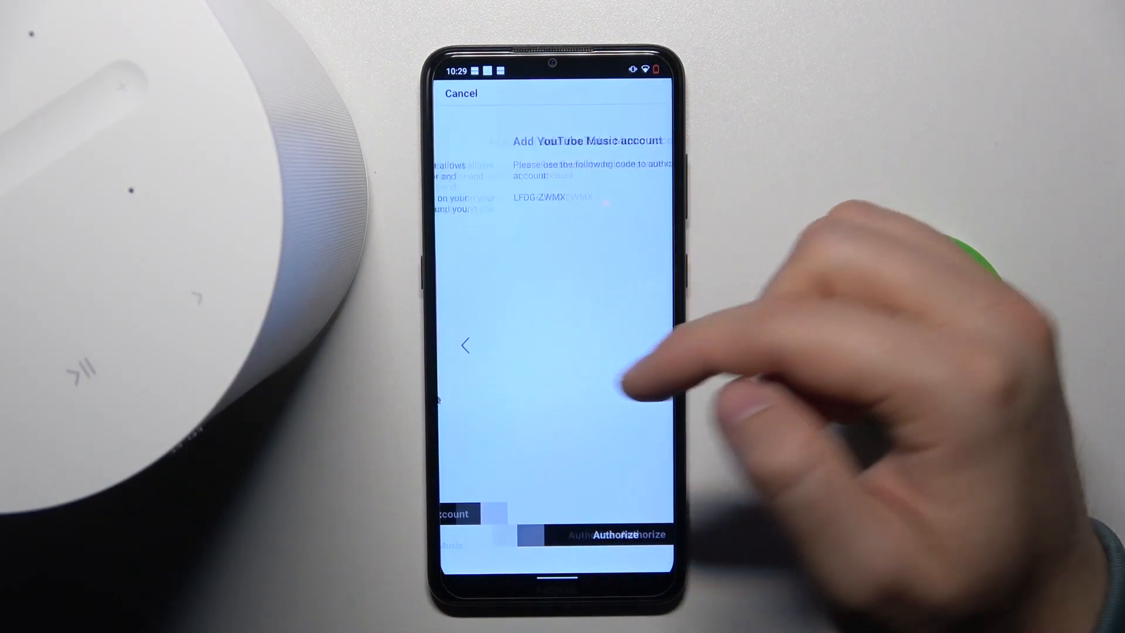
click(624, 534)
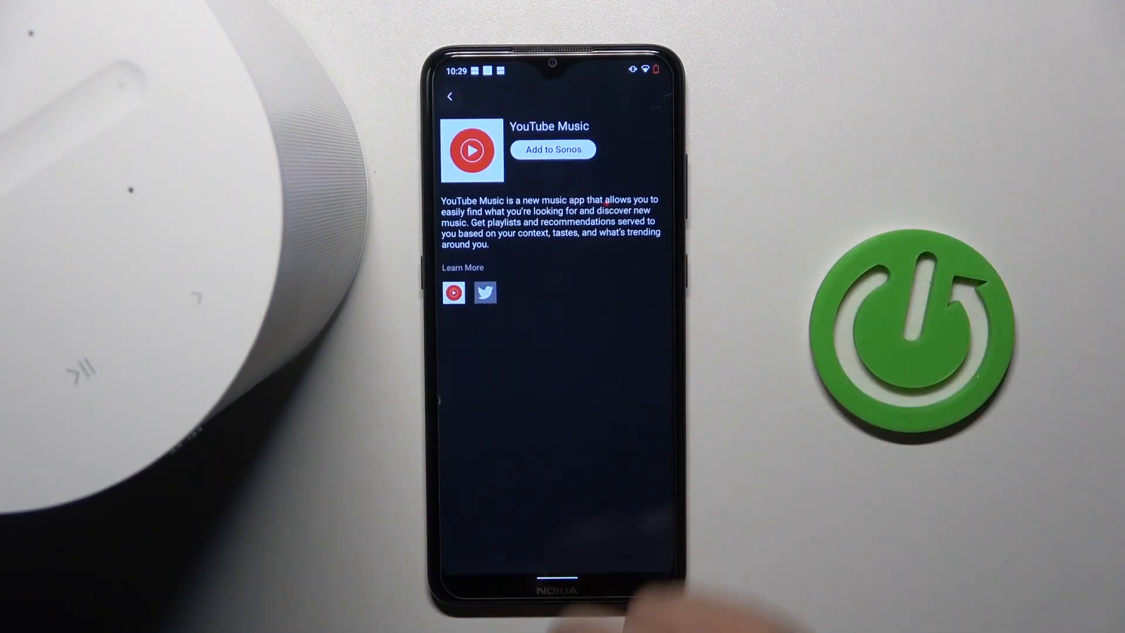